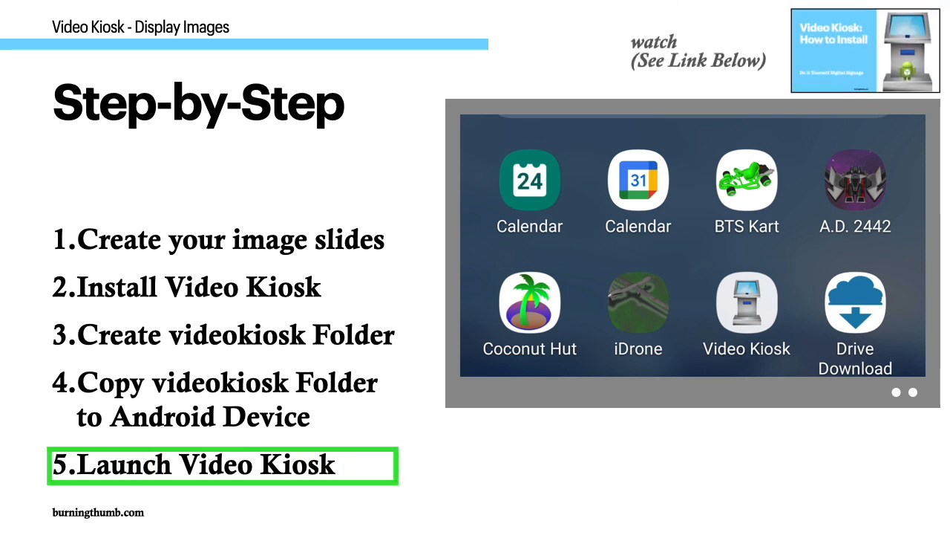
- Launch Video Kiosk from the device's home screen
{"action": "left_click", "coordinate": [747, 312]}
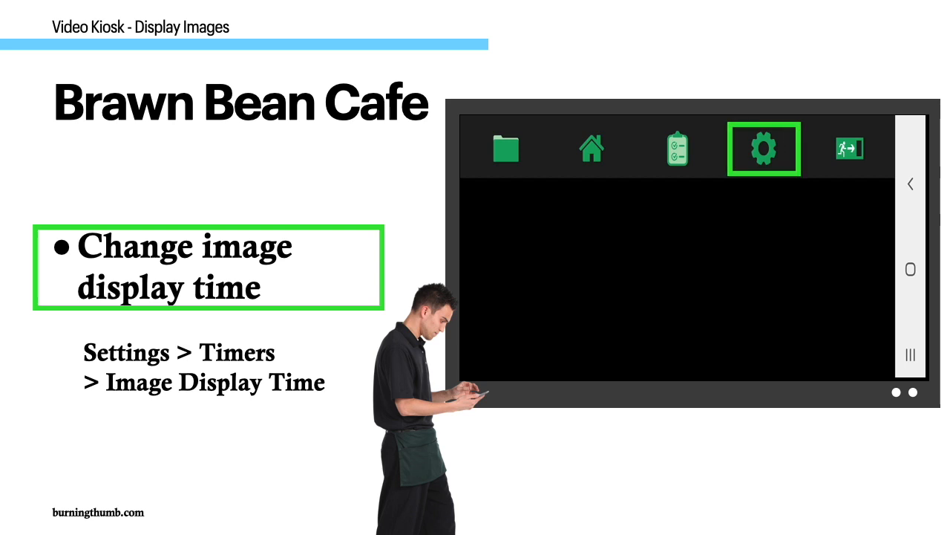
- Set the Timers > Image Display Time to 15 seconds in Settings
{"action": "left_click", "coordinate": [763, 149]}
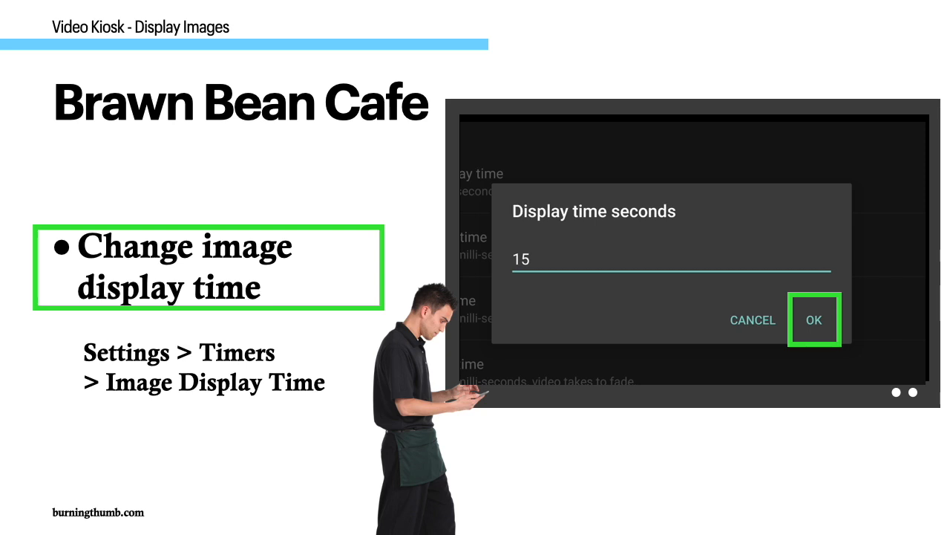
{"action": "left_click", "coordinate": [814, 320]}
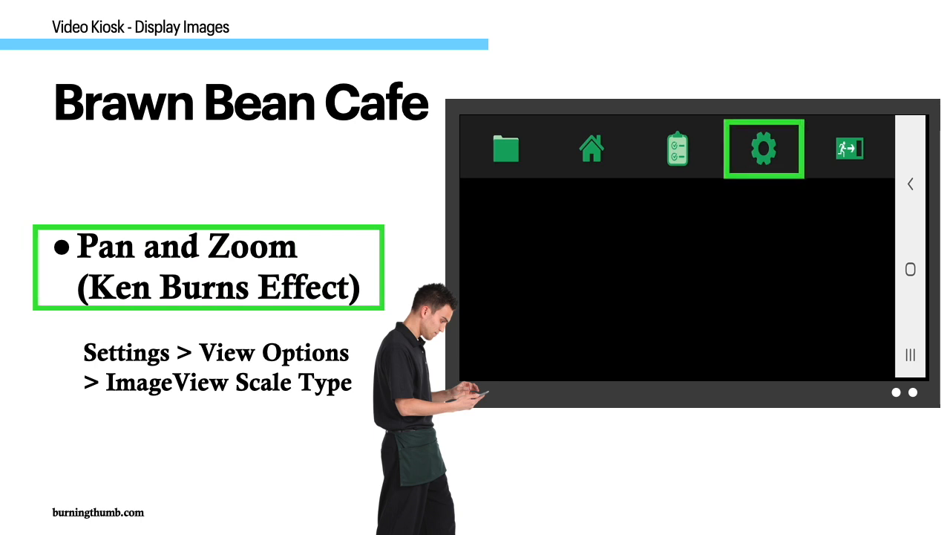
{"action": "left_click", "coordinate": [763, 149]}
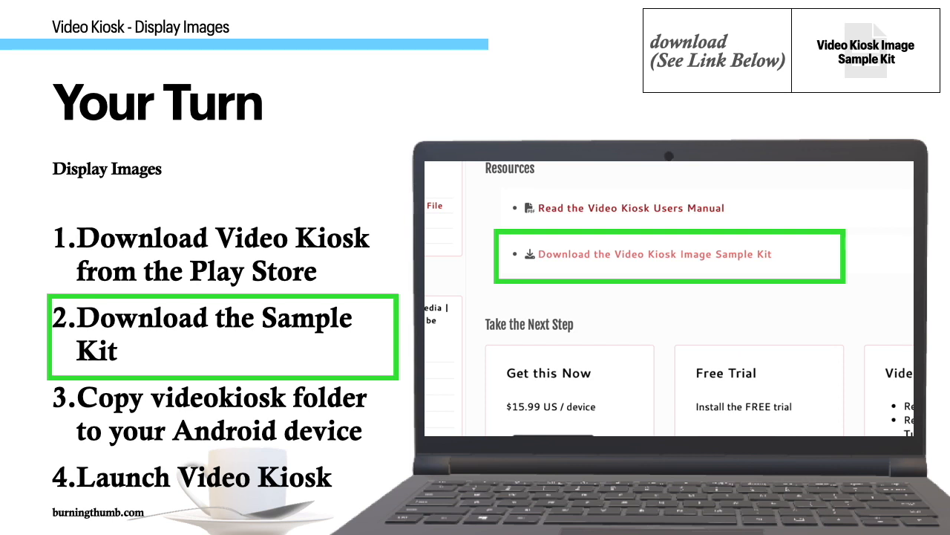
- Download the Video Kiosk Image Sample Kit, then launch the app to show the black cat photo
{"action": "left_click", "coordinate": [653, 254]}
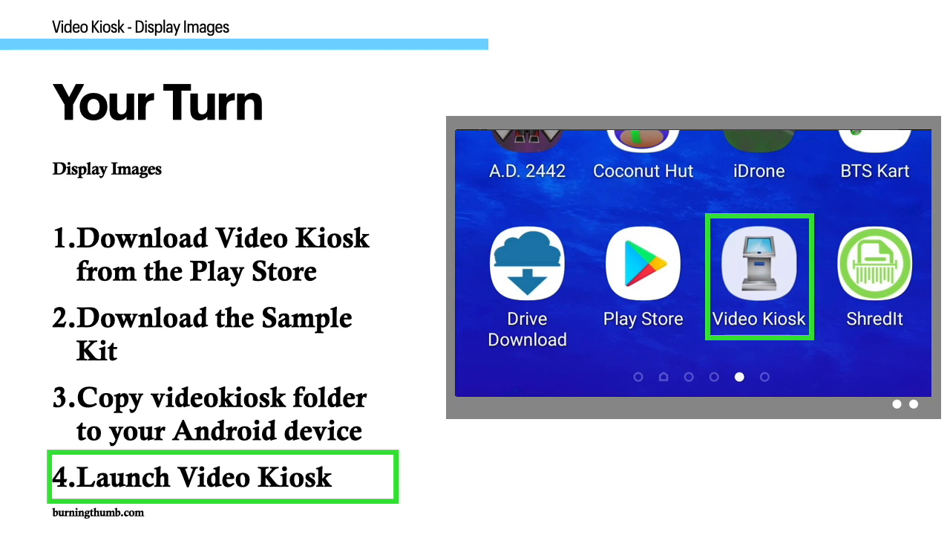
{"action": "left_click", "coordinate": [758, 264]}
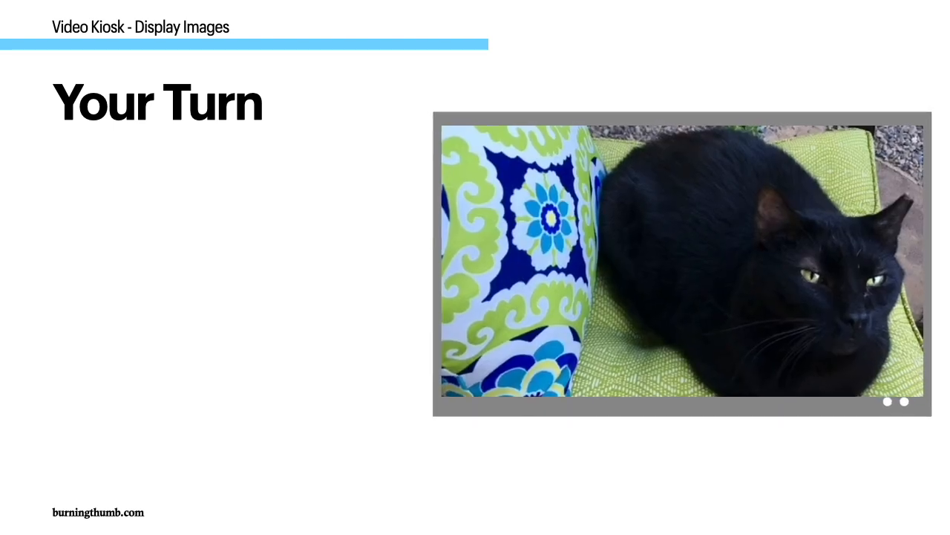